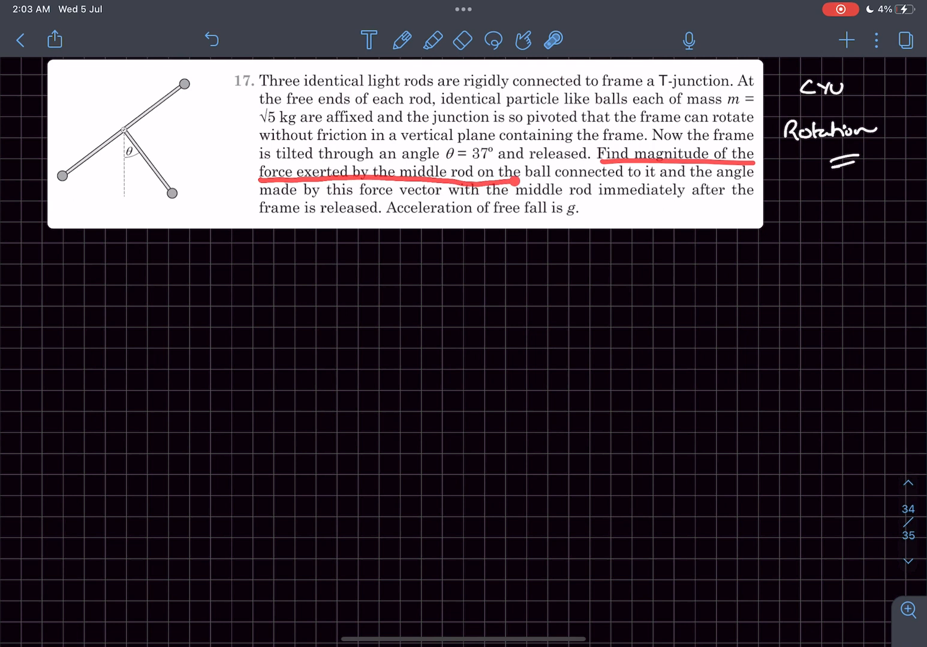
Add a new grid page and sketch the tilted T-frame with three balls, pivot O and a downward arrow
{"action": "left_click", "coordinate": [211, 39]}
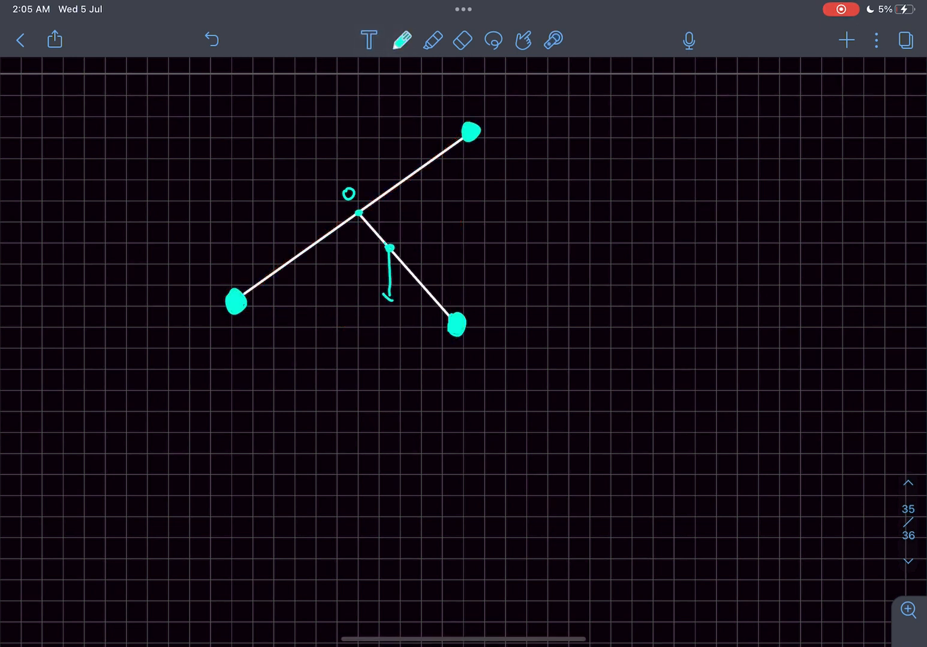
Label 3mg, l/3, 37° and handwrite τ₀ = (3mg)(l/3)(3/5) = 3mgl/5 = (3ml²)α, giving α = g/5
{"action": "type", "text": "2"}
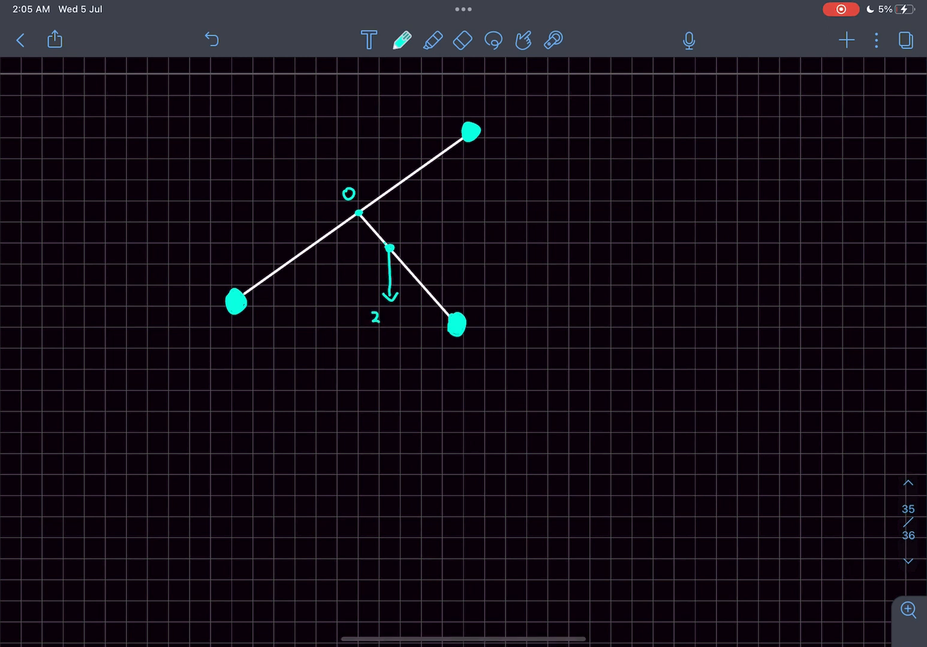
{"action": "type", "text": "mg"}
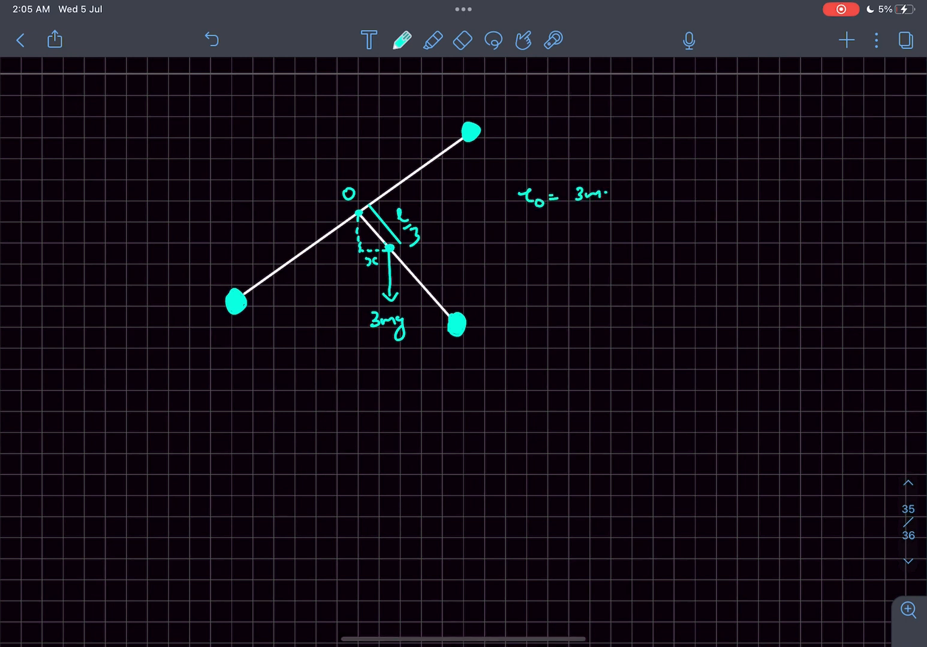
{"action": "type", "text": "gx ="}
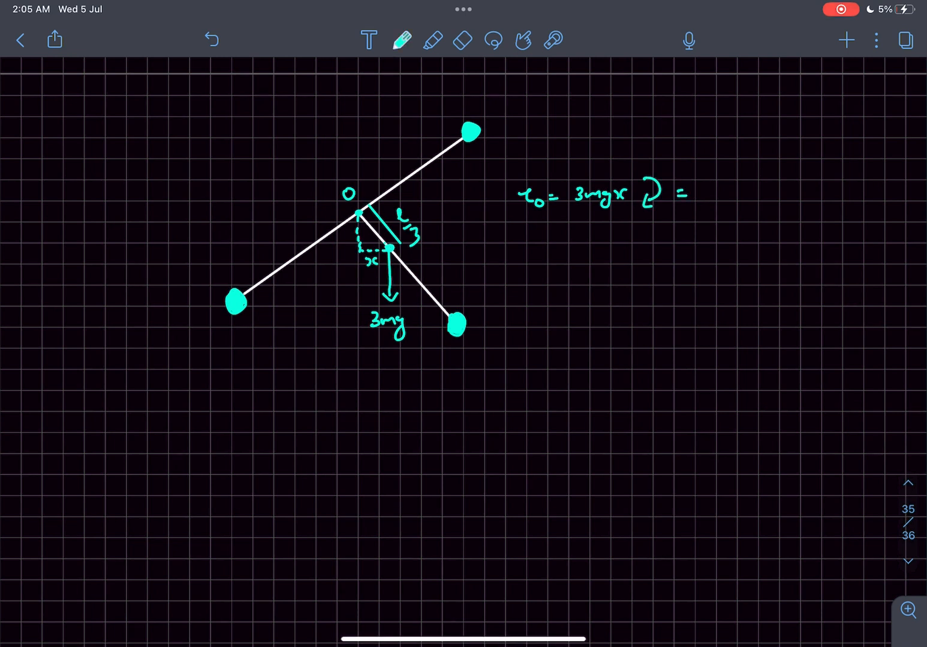
{"action": "type", "text": "3t"}
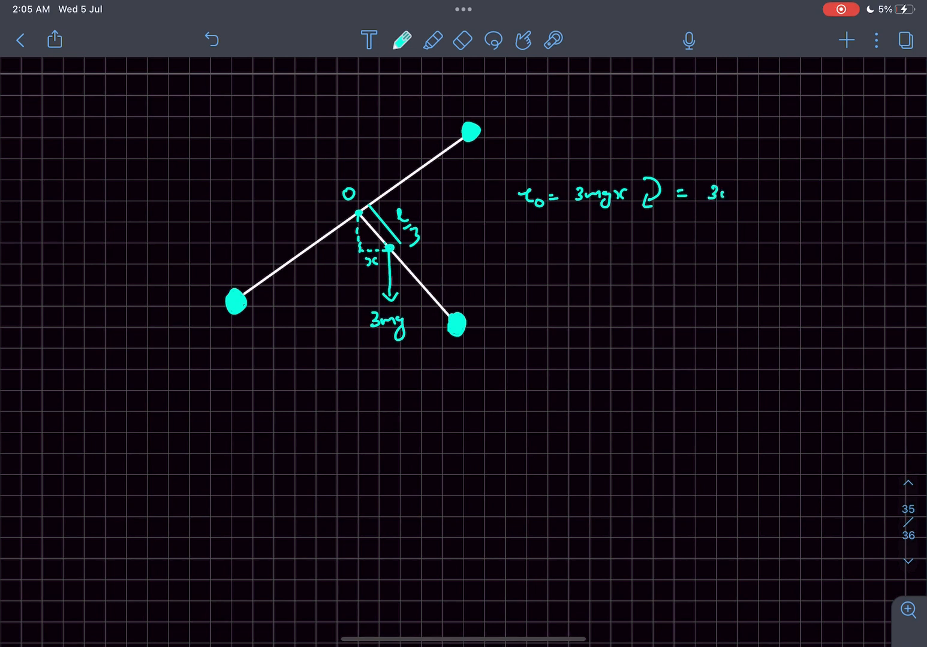
{"action": "type", "text": "(3mg)"}
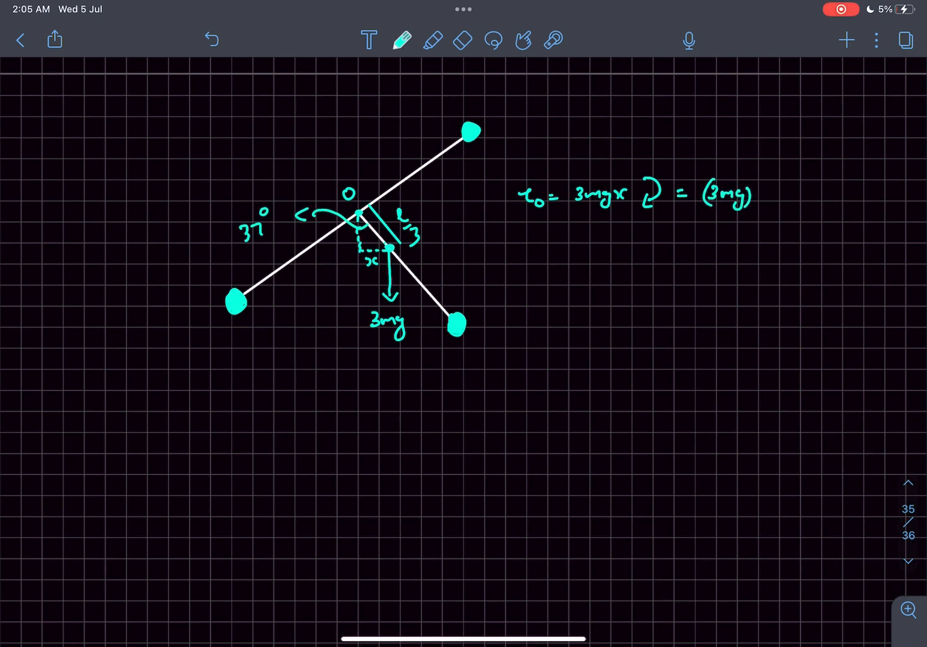
{"action": "type", "text": "(l/3)(3/5)"}
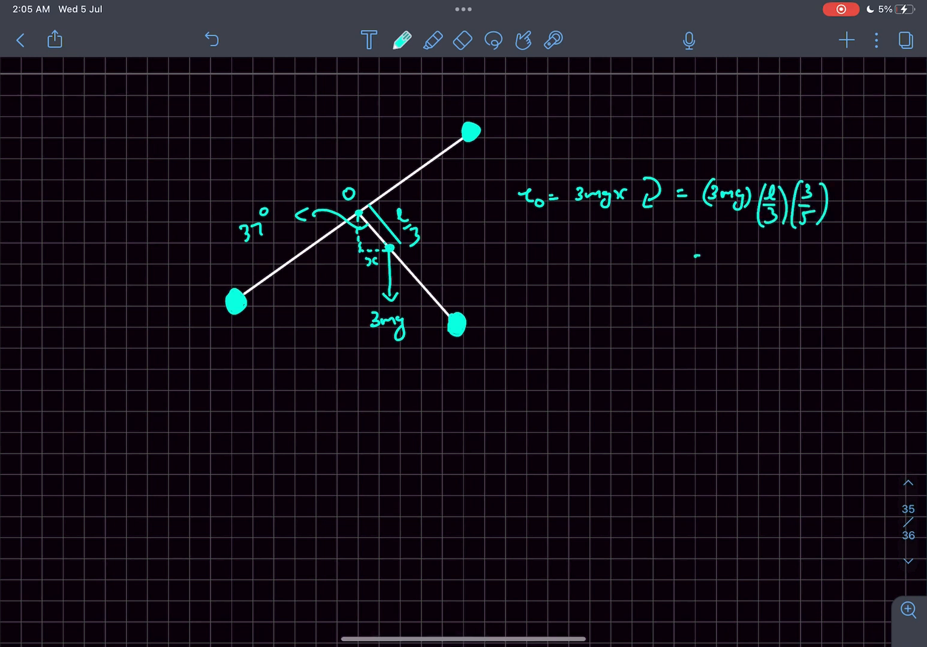
{"action": "type", "text": "= 3mgl/5"}
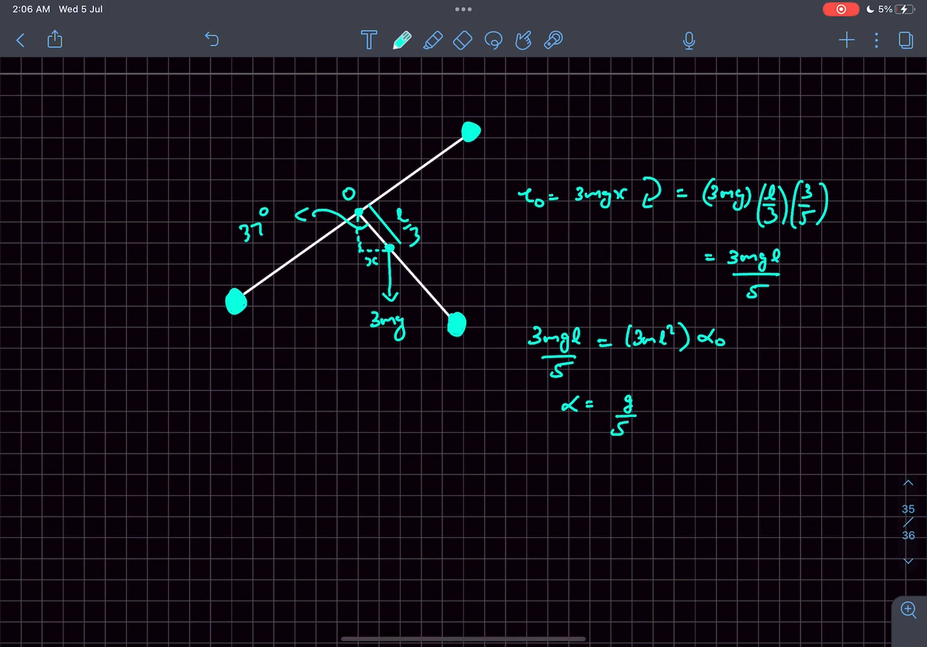
In red, mark lα = g/5 on the lower ball and sketch its free-body diagram with mg, 3mg/5 and 37°
{"action": "scroll", "scroll_direction": "up", "scroll_amount": 3}
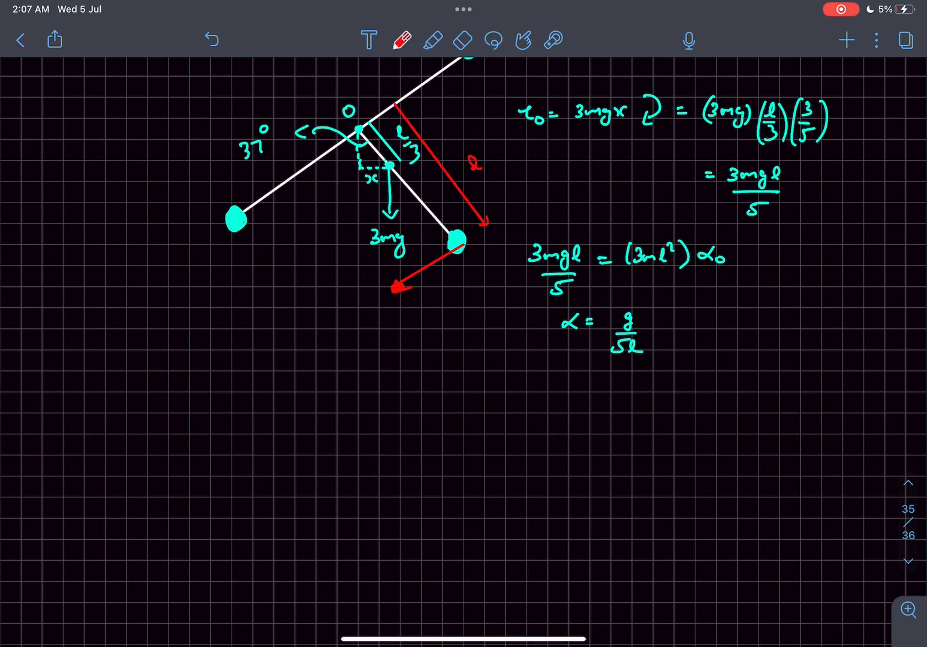
{"action": "type", "text": "lα"}
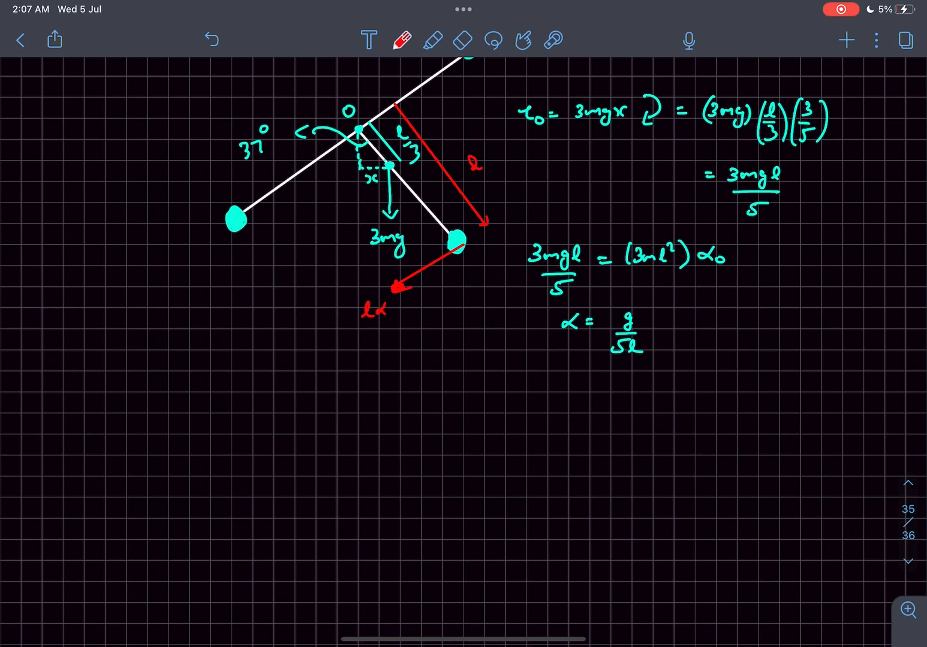
{"action": "type", "text": "g ="}
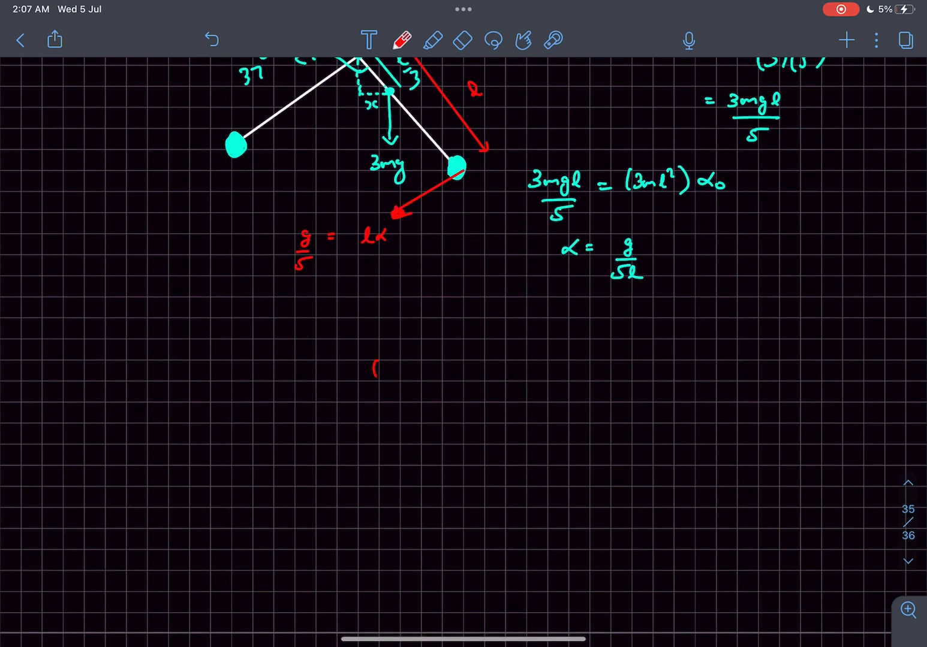
{"action": "left_click", "coordinate": [381, 369]}
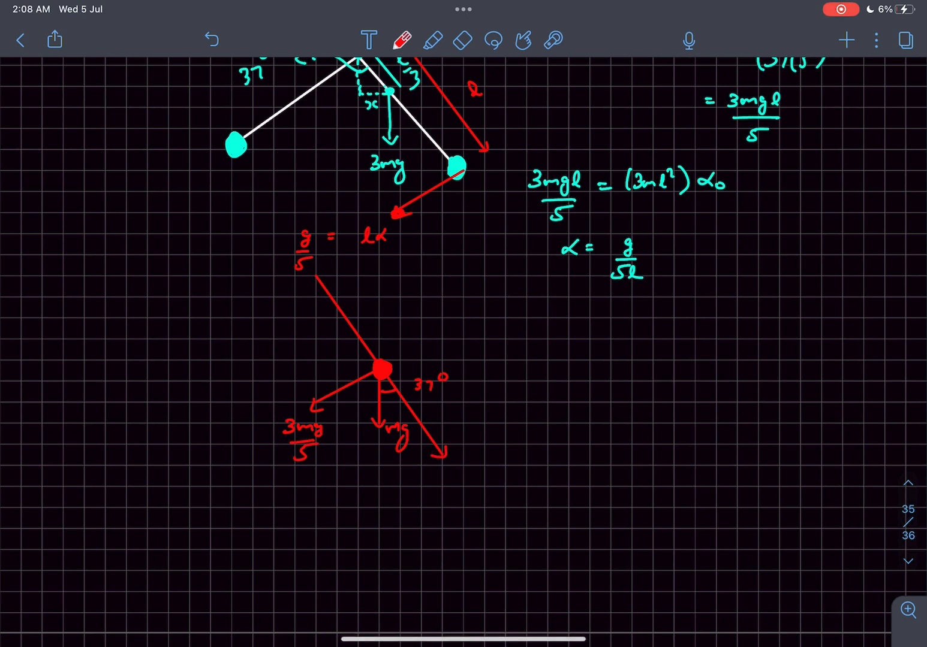
With cyan ink, draw N₁ and N₂ on the ball and write N₁ = 4mg/5
{"action": "left_click", "coordinate": [403, 40]}
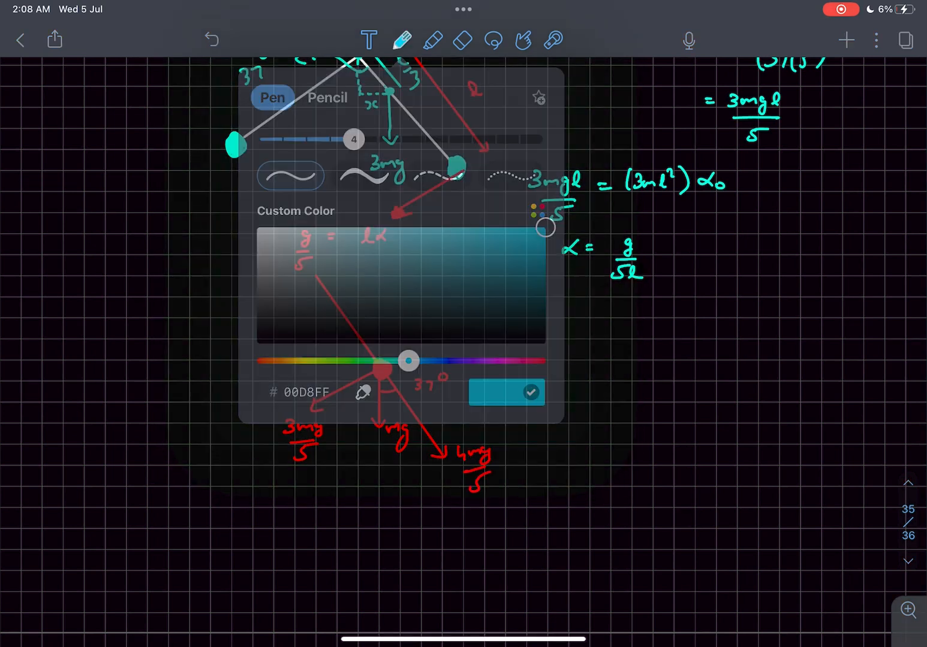
{"action": "left_click", "coordinate": [530, 392]}
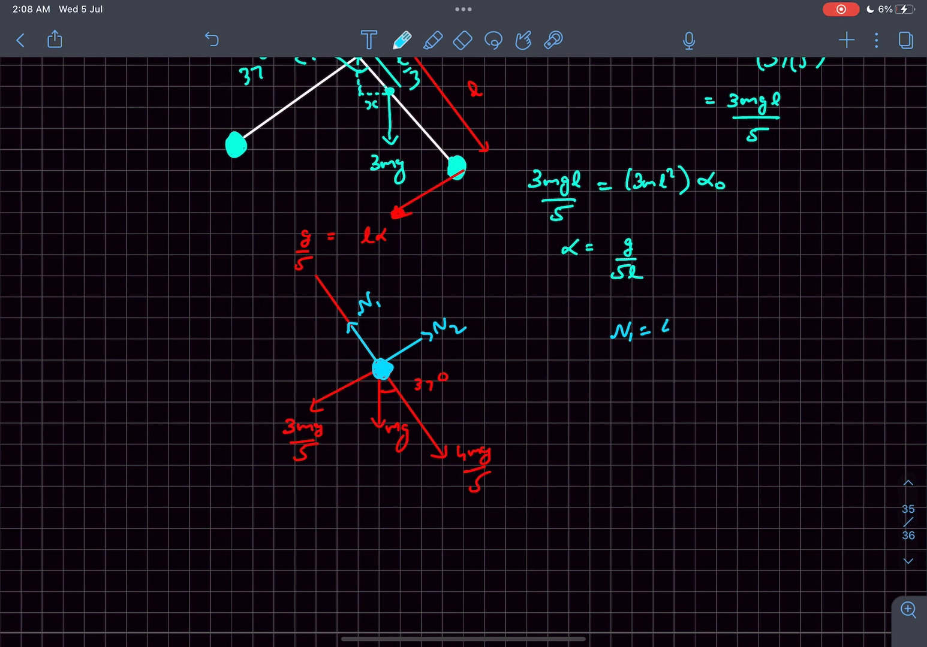
{"action": "type", "text": "4mg/5 -(1)"}
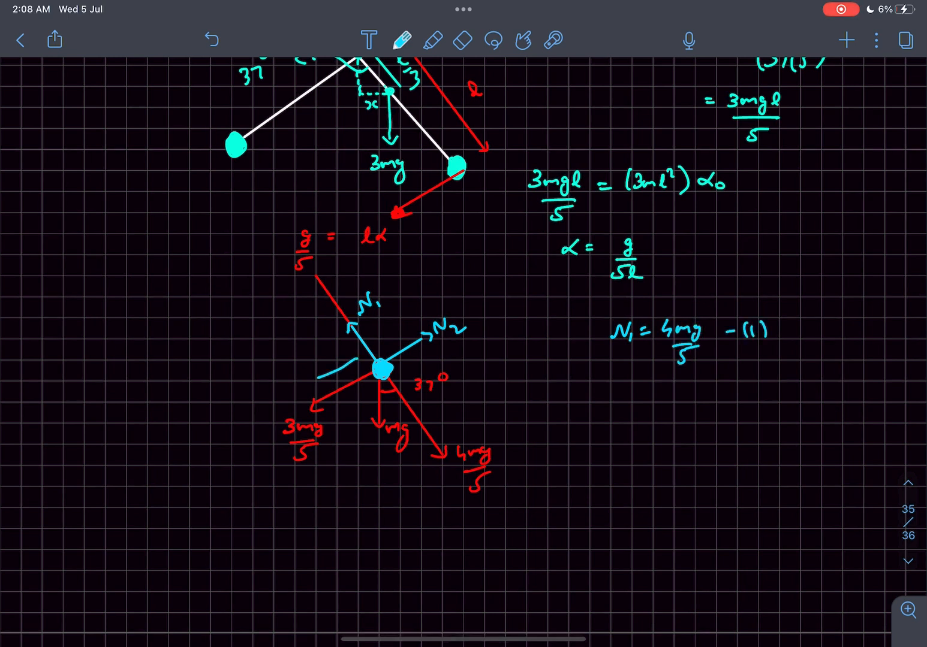
{"action": "type", "text": "g/5"}
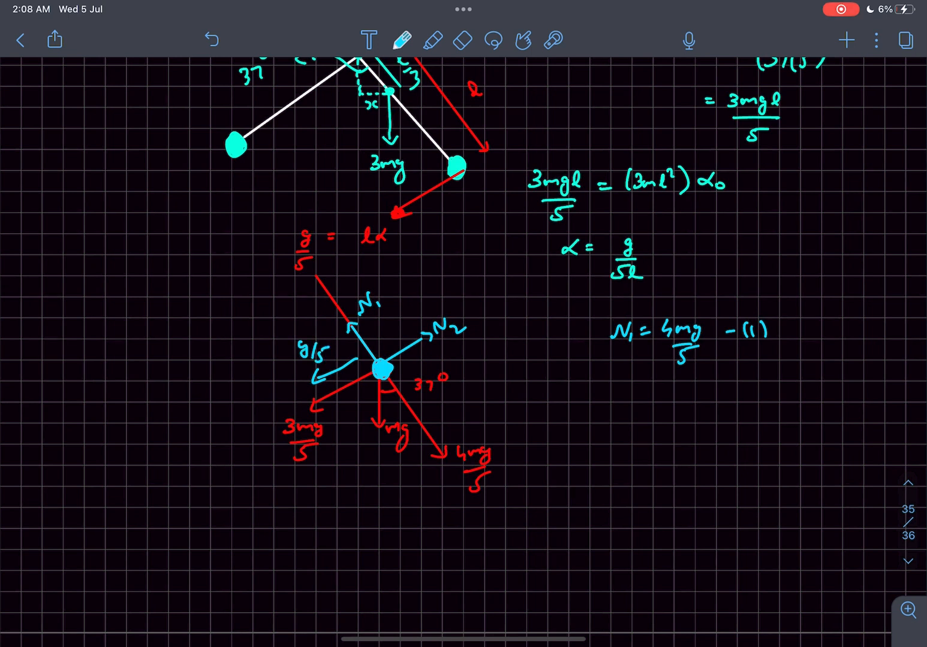
{"action": "type", "text": "3m"}
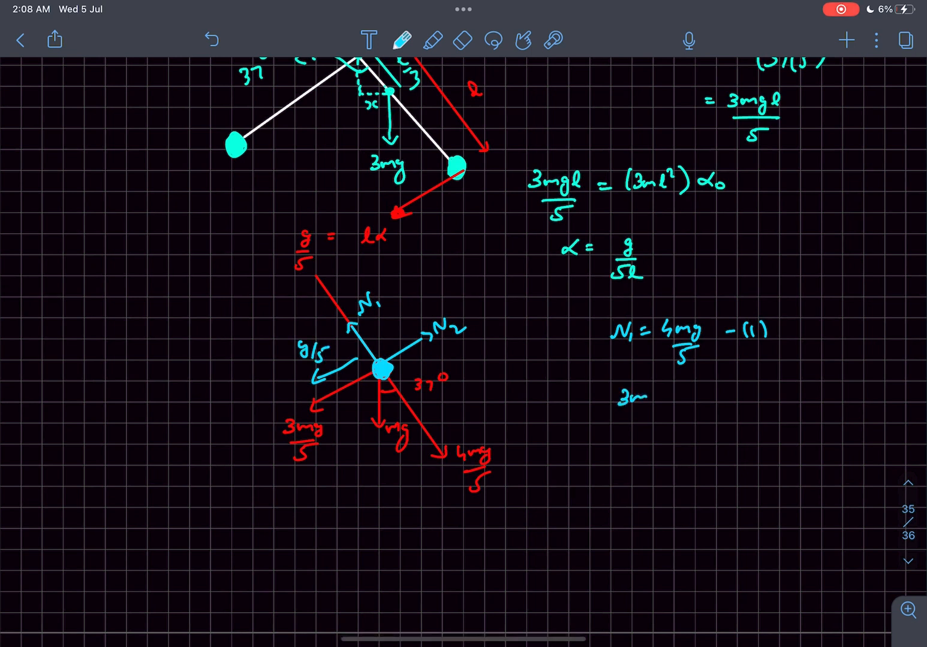
Write 3mg/5 − N₂ = mg/5, giving N₂ = 2mg/5
{"action": "type", "text": "3mg/5 - N₂"}
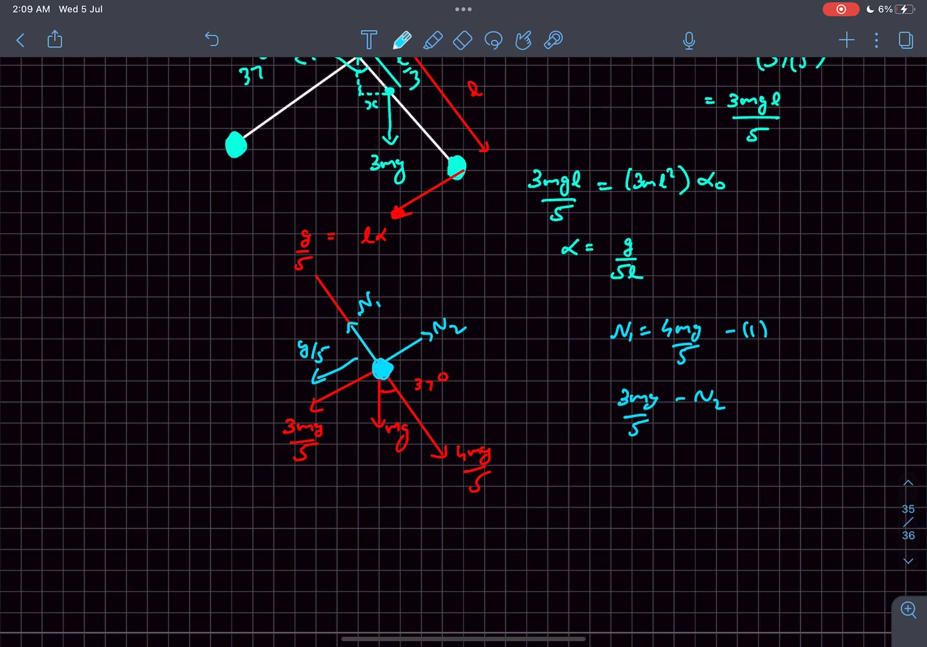
{"action": "type", "text": "= mg/5"}
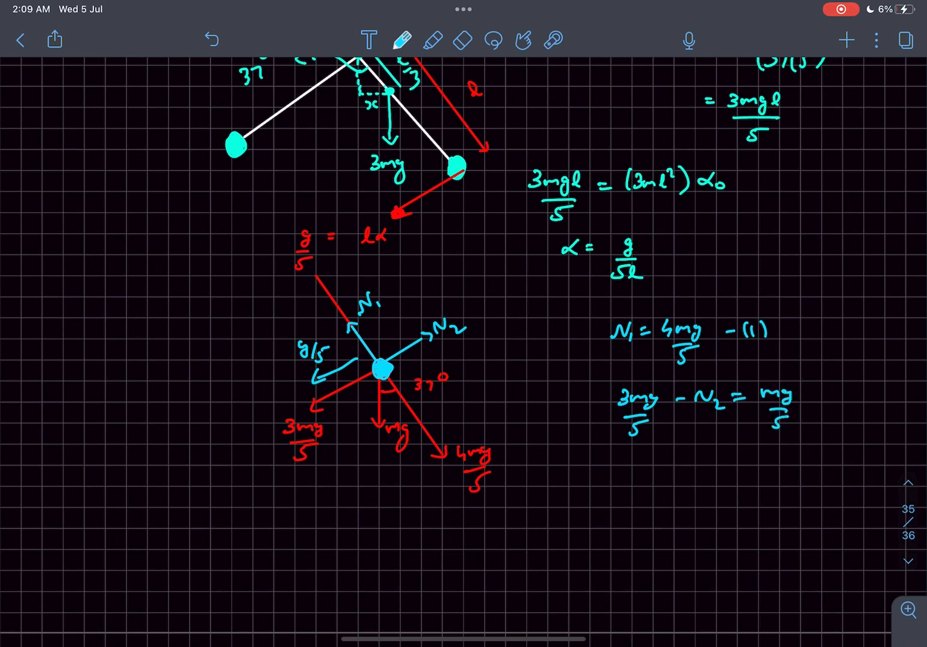
{"action": "type", "text": "N₂="}
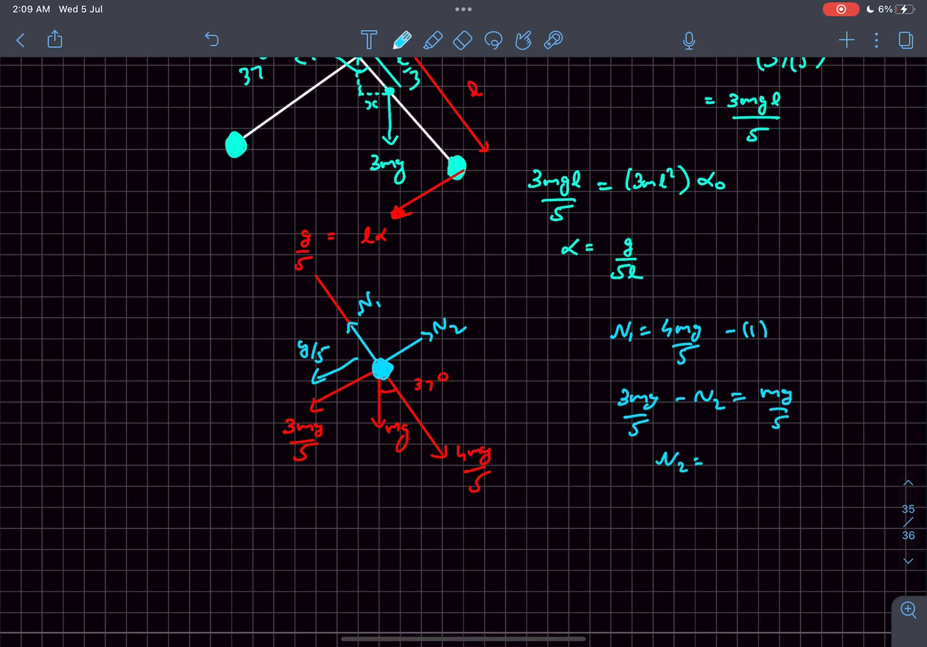
{"action": "type", "text": "2mg/5"}
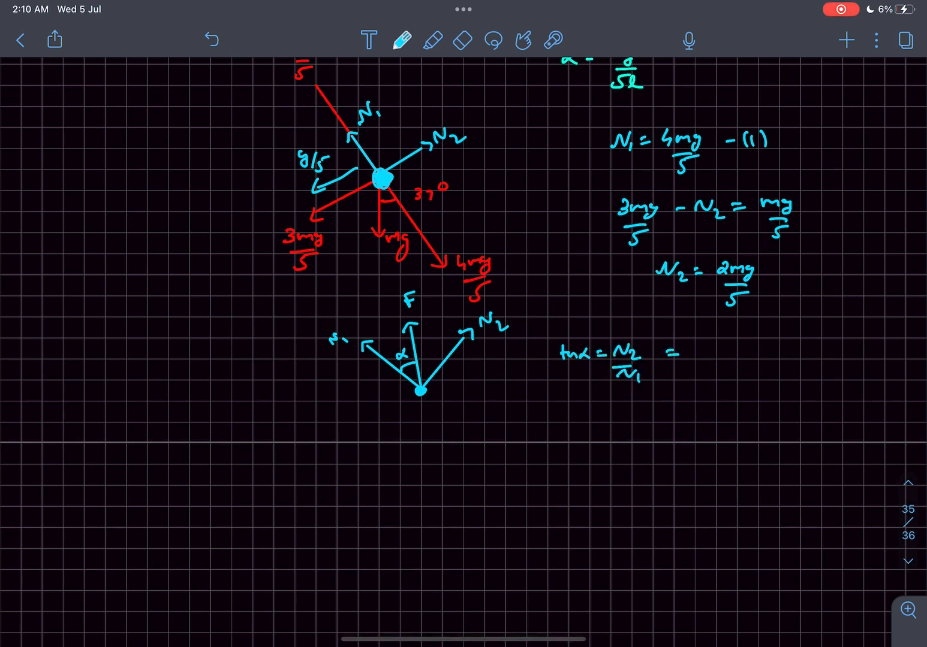
Write tan α = N₂/N₁ = 1/2, so α = tan⁻¹(1/2)
{"action": "type", "text": "1/2"}
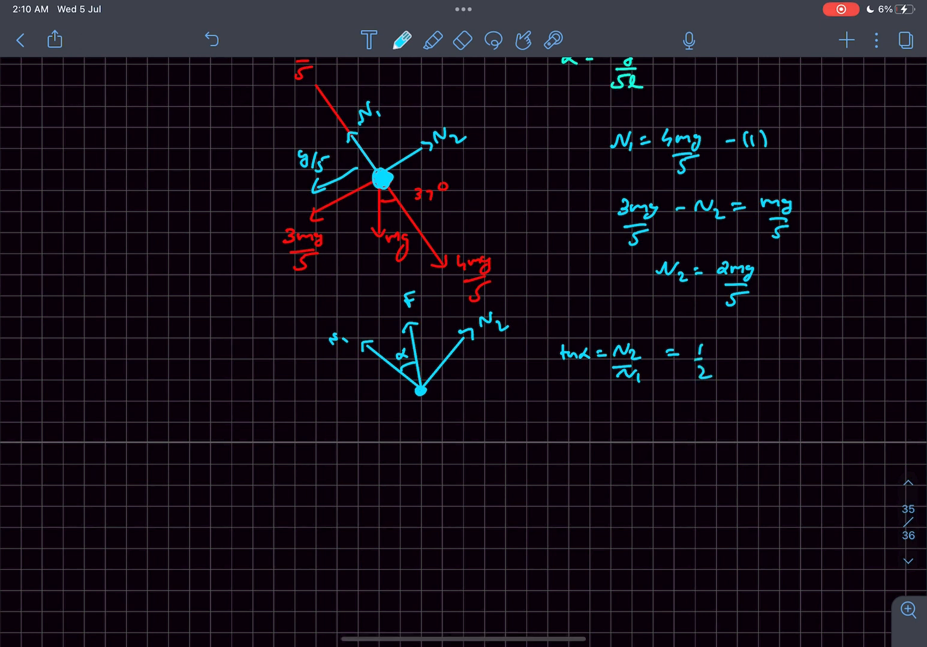
{"action": "type", "text": "α = tan⁻¹("}
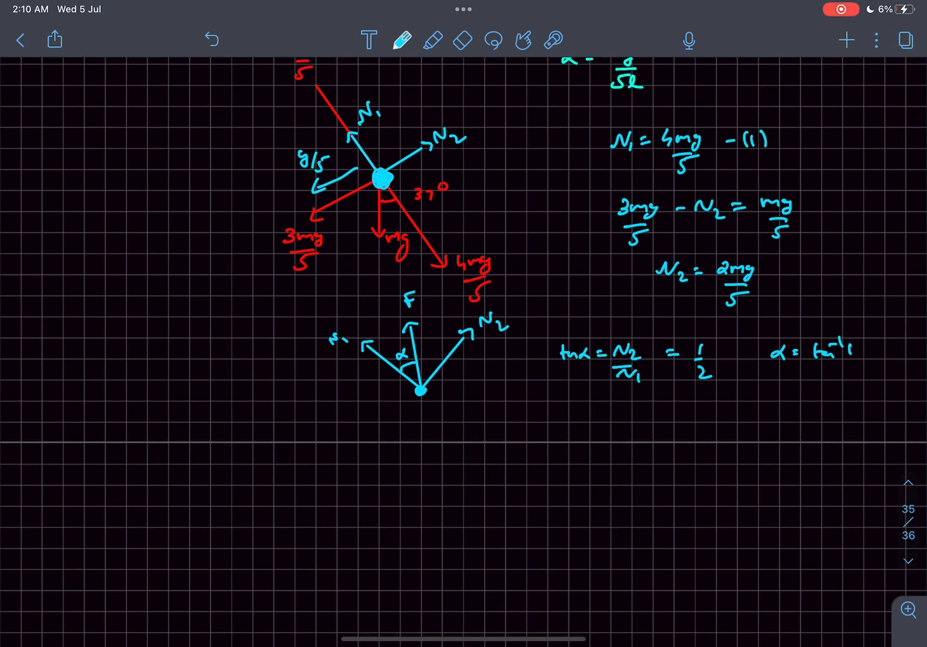
{"action": "scroll", "scroll_direction": "up", "scroll_amount": 3}
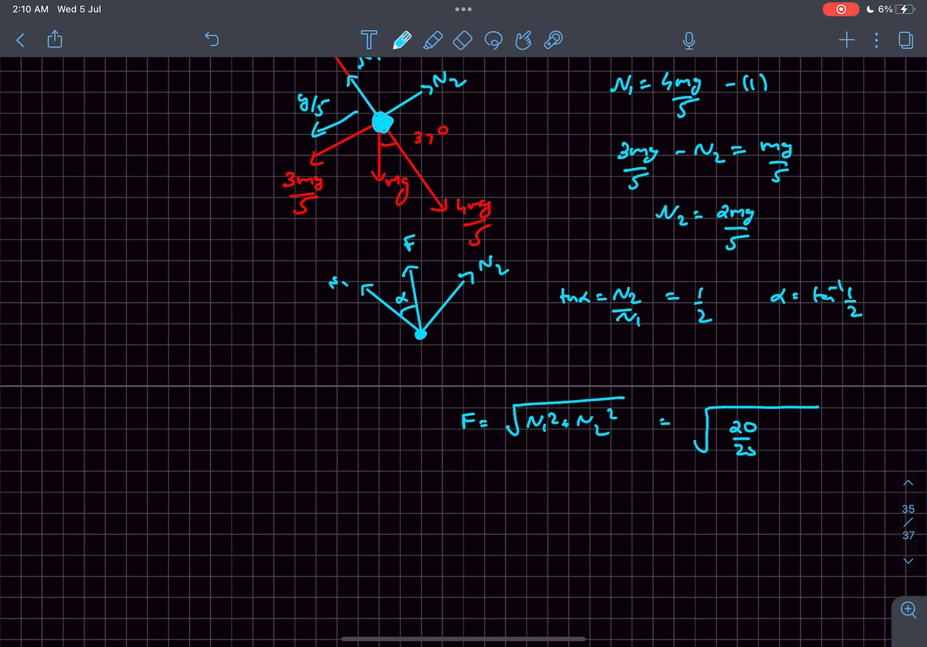
Write F = √(N₁² + N₂²) and evaluate it to F = 20 N
{"action": "scroll", "scroll_direction": "up", "scroll_amount": 3}
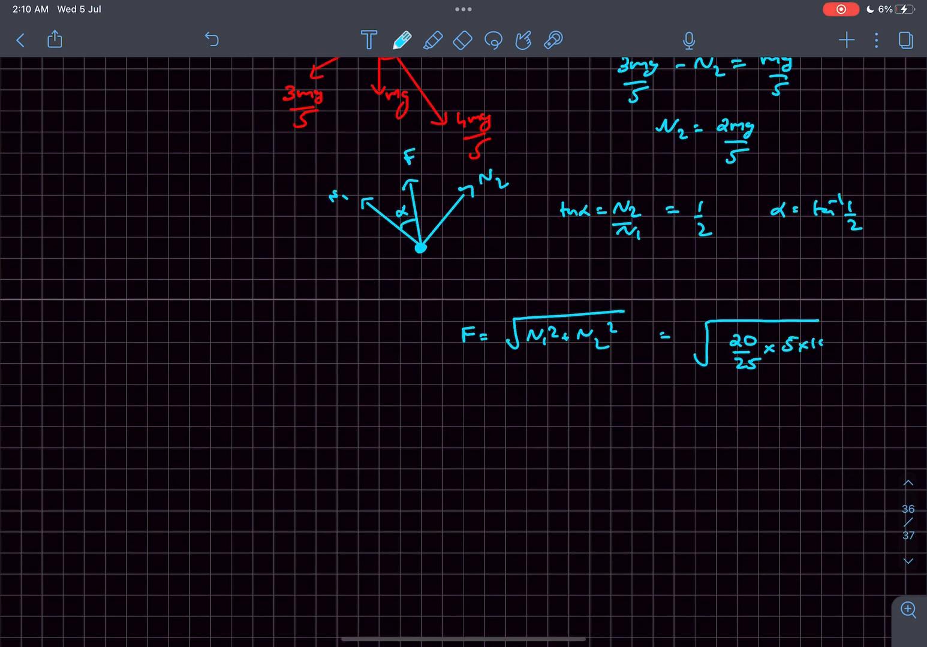
{"action": "type", "text": "100)"}
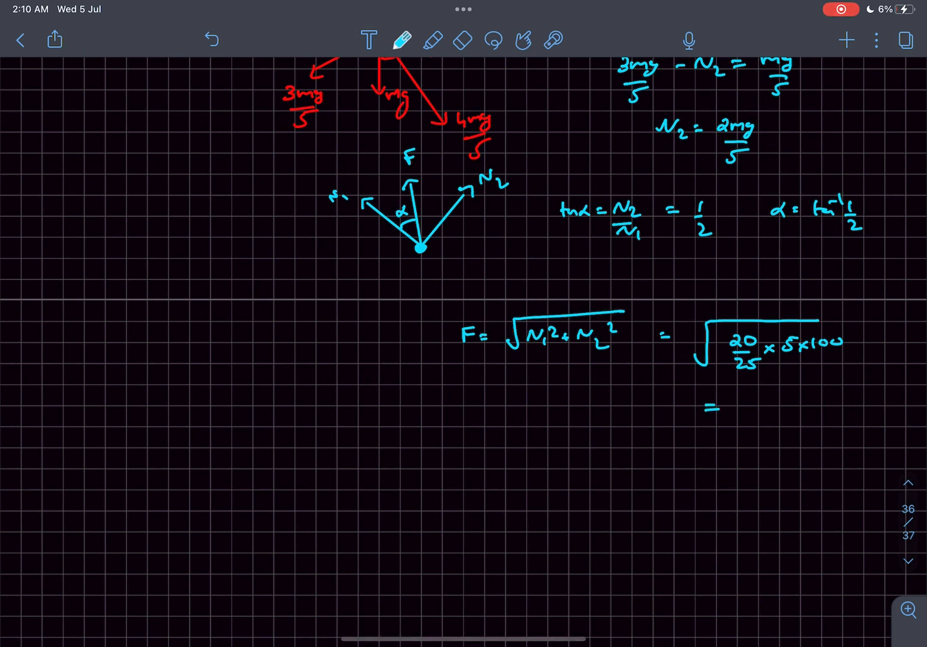
{"action": "type", "text": "20N"}
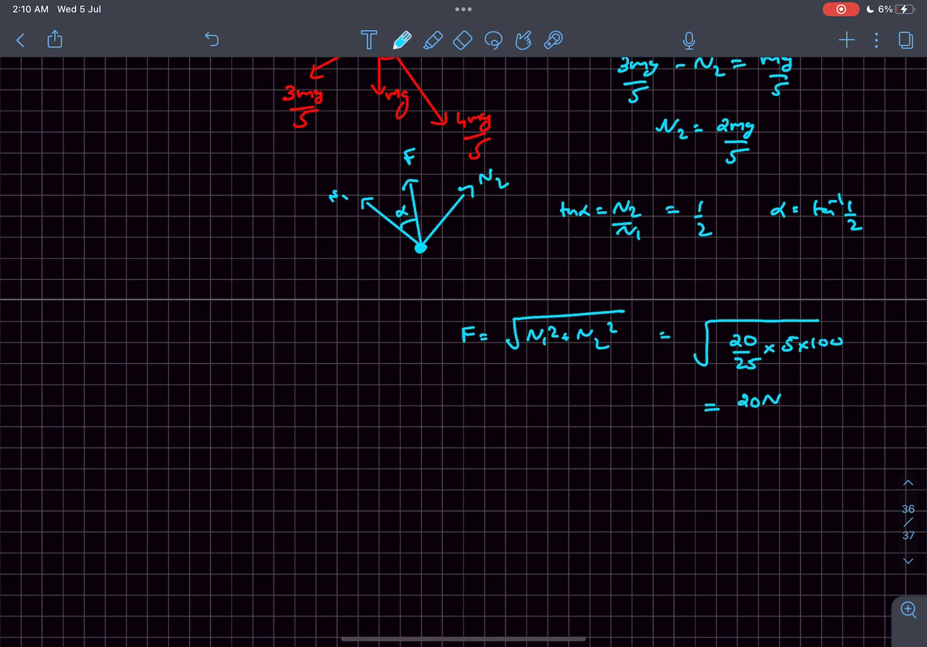